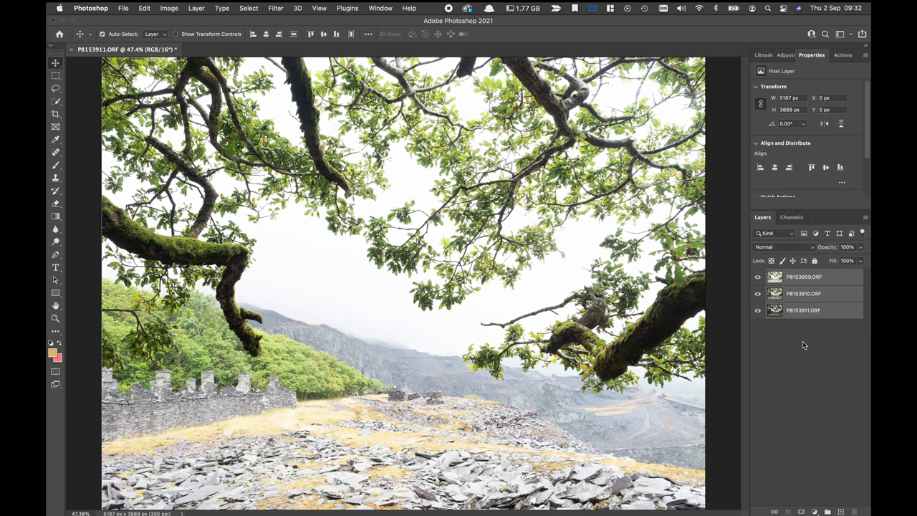
- Select top layer P8153909.ORF and give it a black hide-all mask
left_click(146, 9)
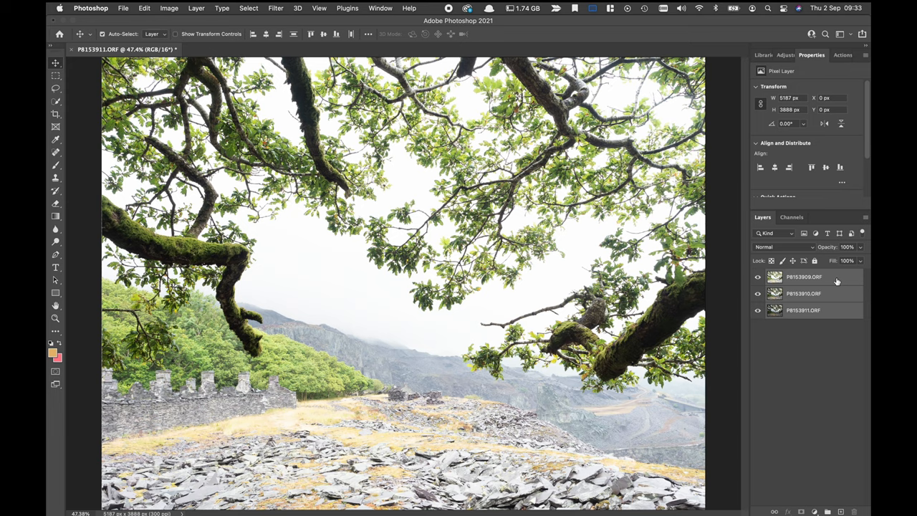
left_click(815, 277)
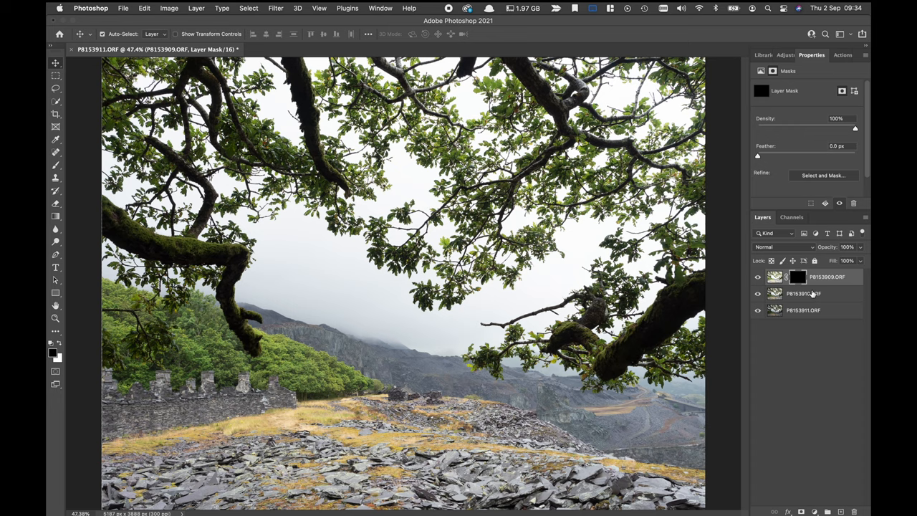
- Paint white along the tree branch in P8153909.ORF's black mask
left_click(775, 276)
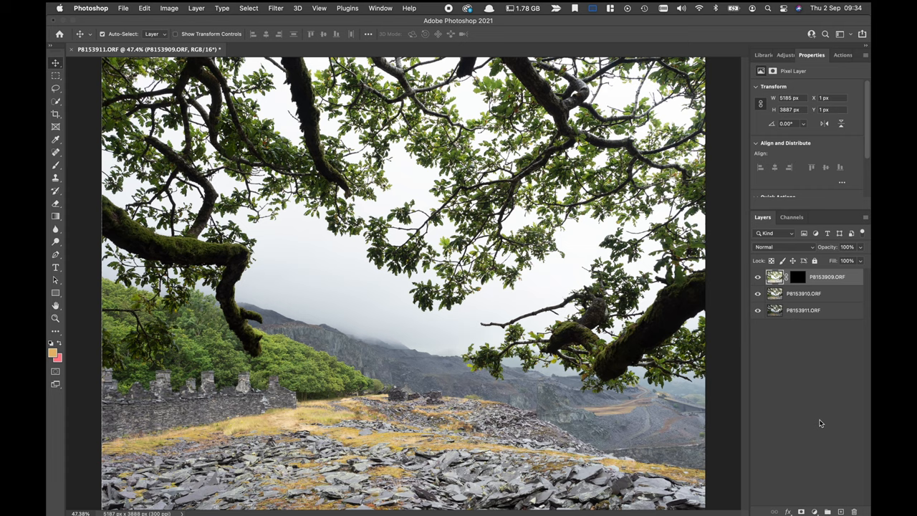
left_click(787, 276)
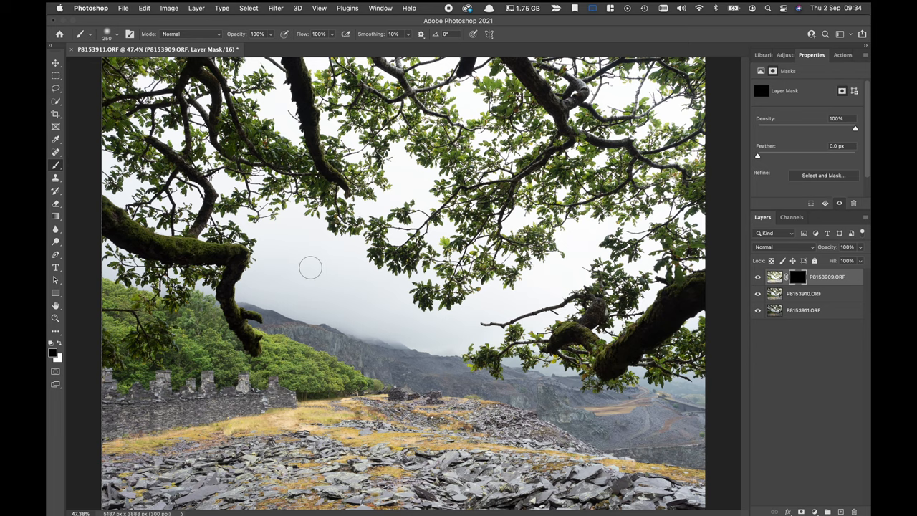
mouse_move(54, 373)
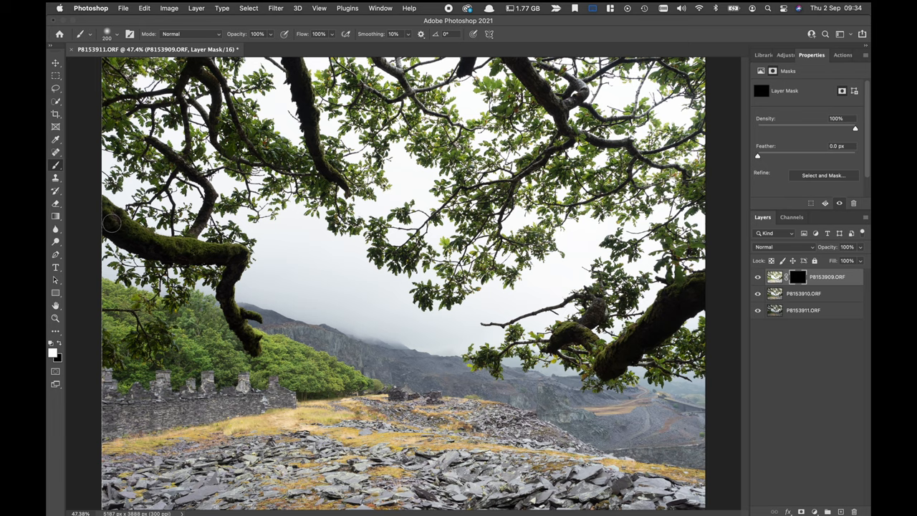
mouse_move(116, 228)
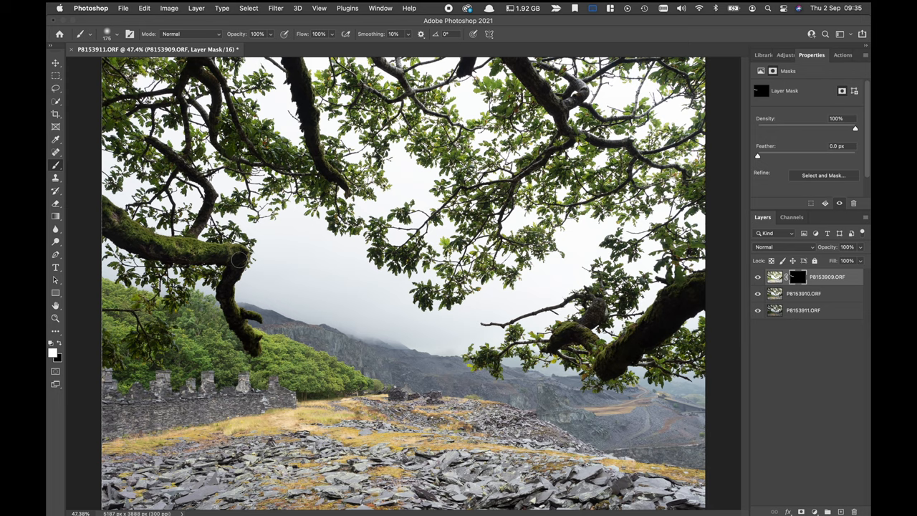
left_click_drag(240, 260, 235, 321)
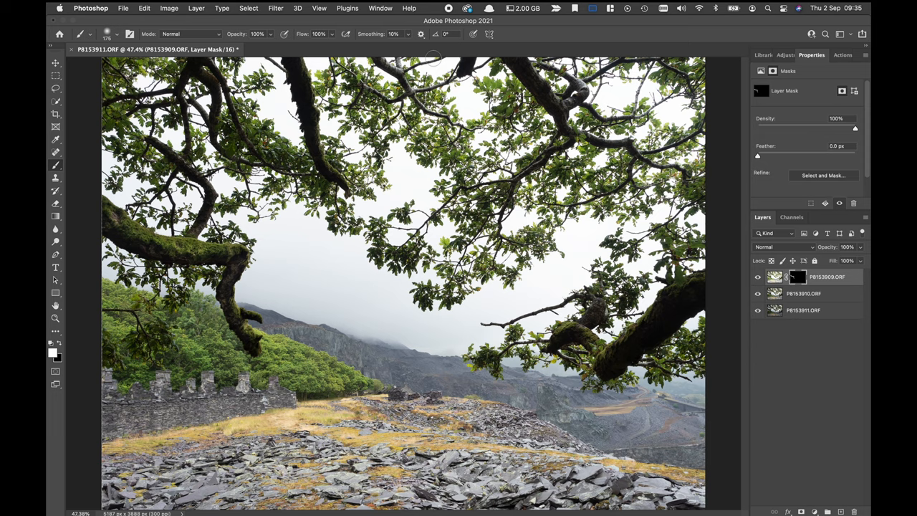
left_click(774, 277)
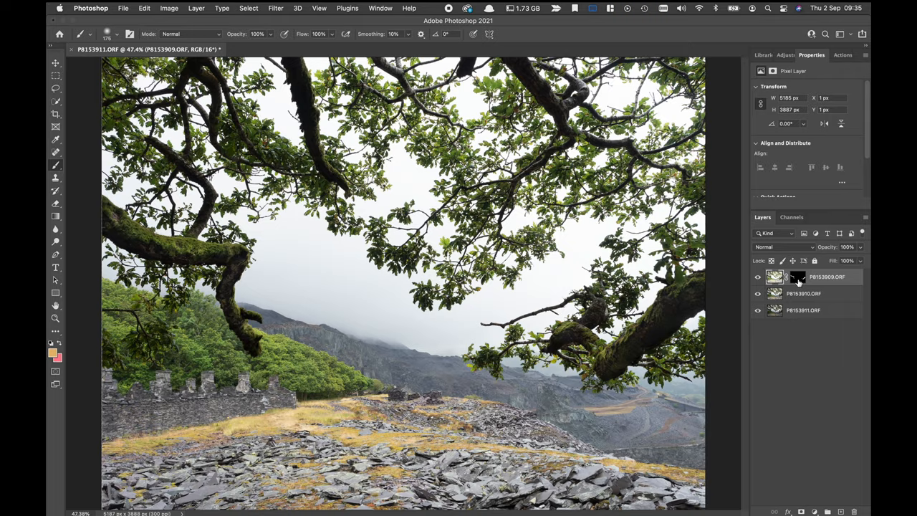
- Give P8153910.ORF a mostly black mask revealing a branch-shaped band
left_click(796, 277)
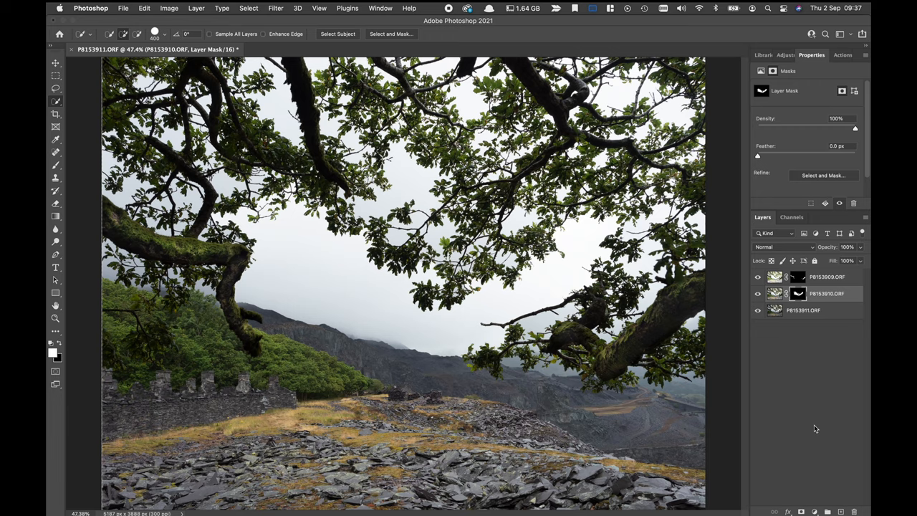
- Invert P8153910.ORF's mask so it is white with a black band
left_click(795, 293)
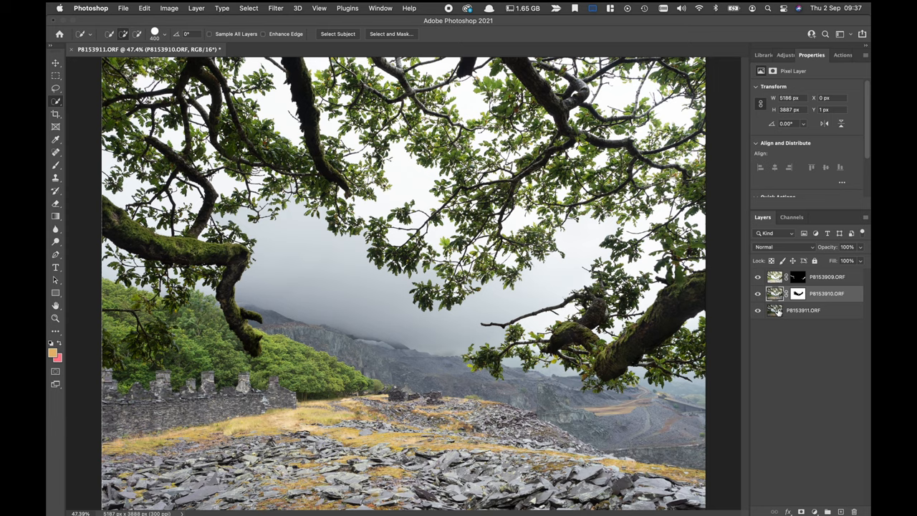
left_click(778, 294)
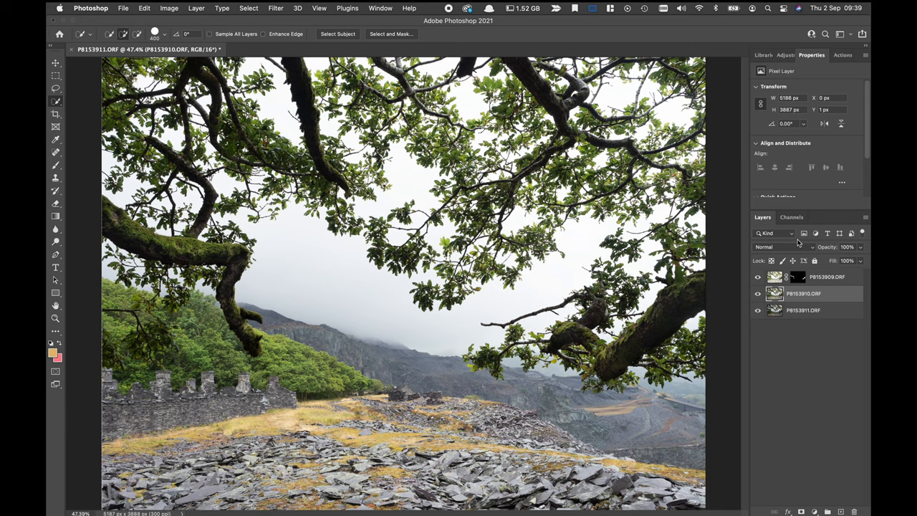
- Show the Channels panel and load the RGB luminosity selection of bright tones
left_click(791, 217)
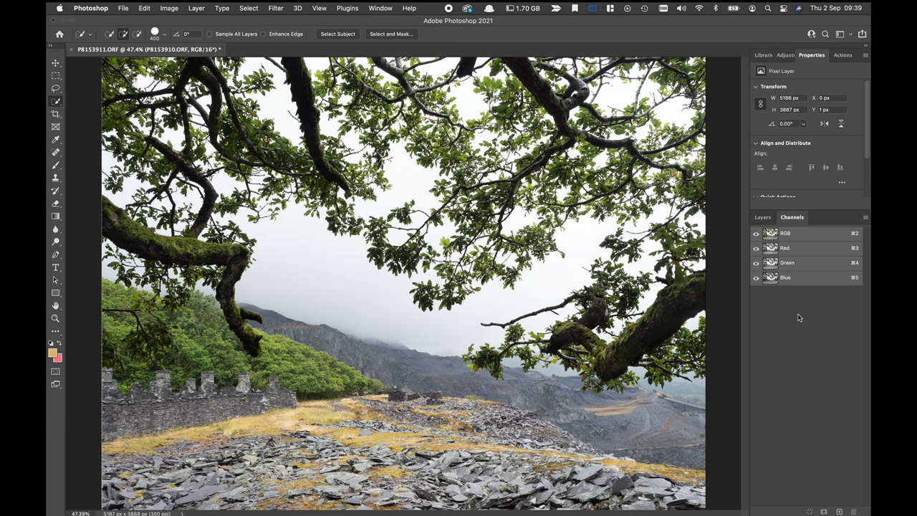
mouse_move(808, 322)
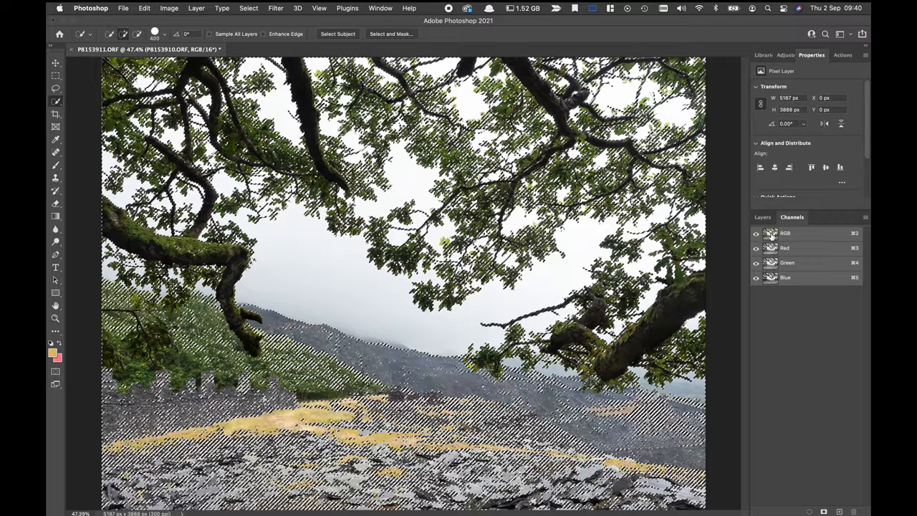
- Return to the Layers panel with the luminosity selection still active
left_click(763, 217)
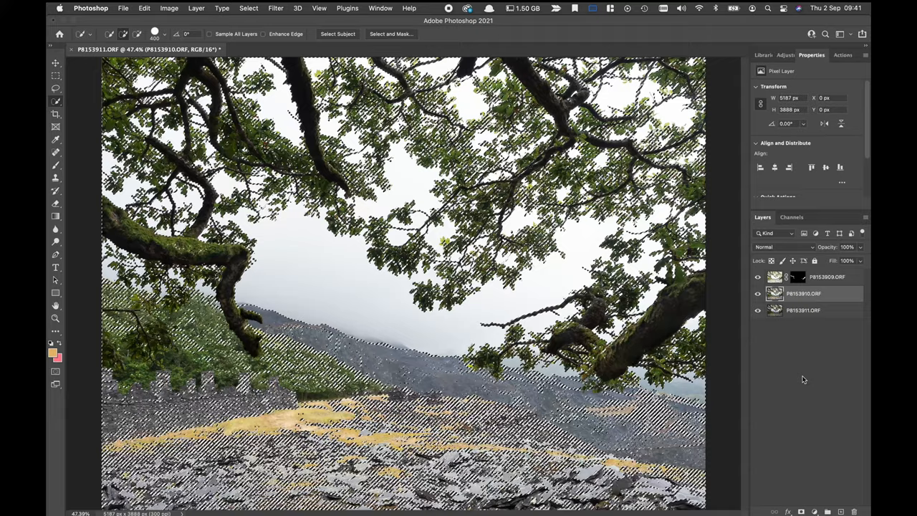
- Add an inverted luminosity mask to P8153910.ORF and view the blended composite
left_click(787, 294)
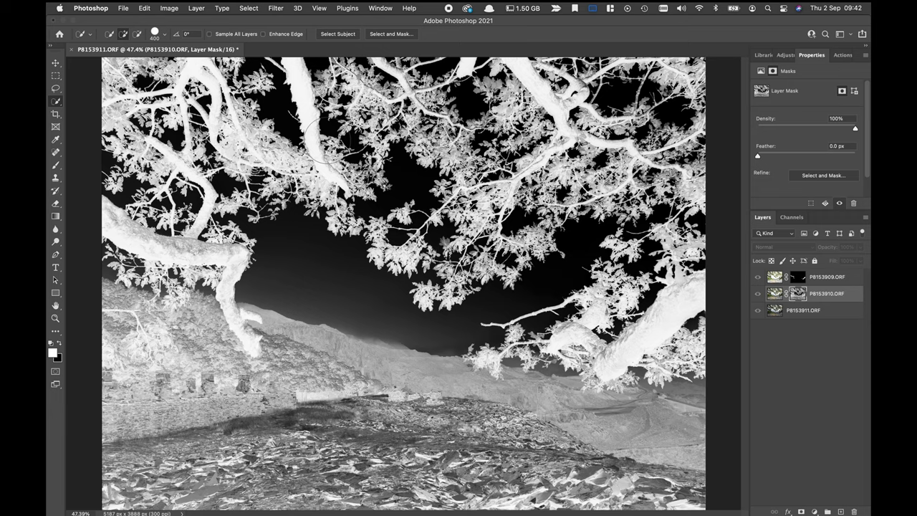
left_click(38, 66)
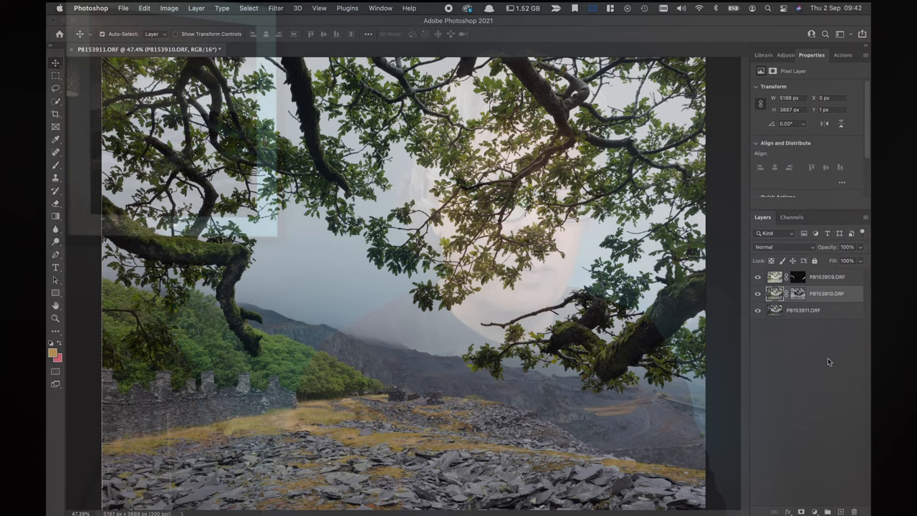
left_click(791, 217)
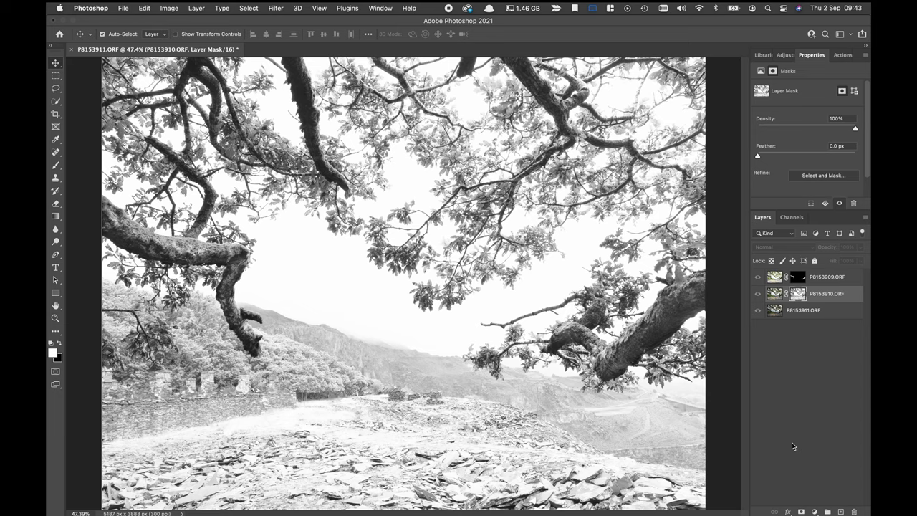
mouse_move(789, 294)
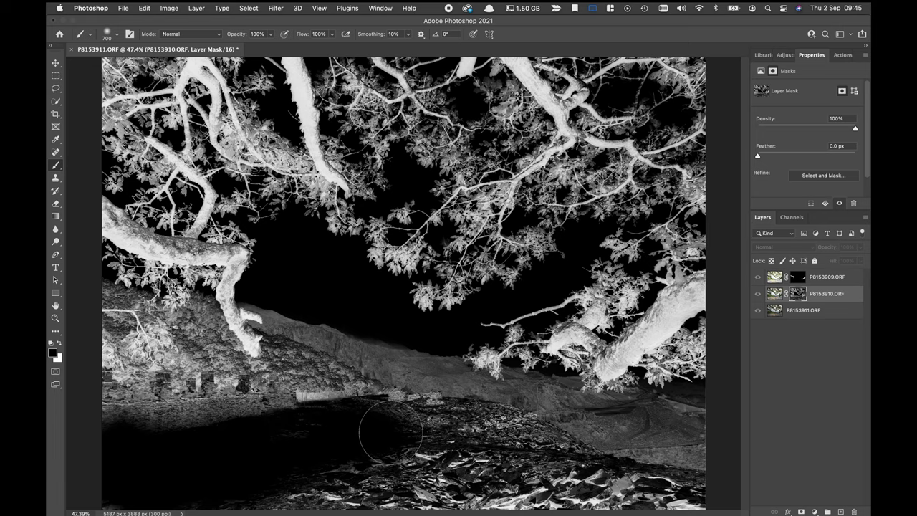
- Paint black over the foreground slate and lower-right ground in P8153910.ORF's mask
left_click_drag(391, 430, 307, 474)
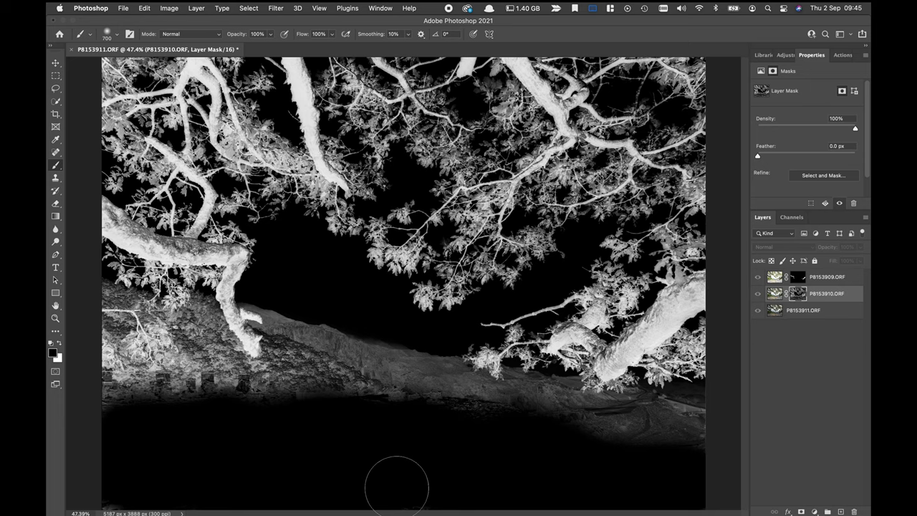
left_click_drag(398, 487, 663, 444)
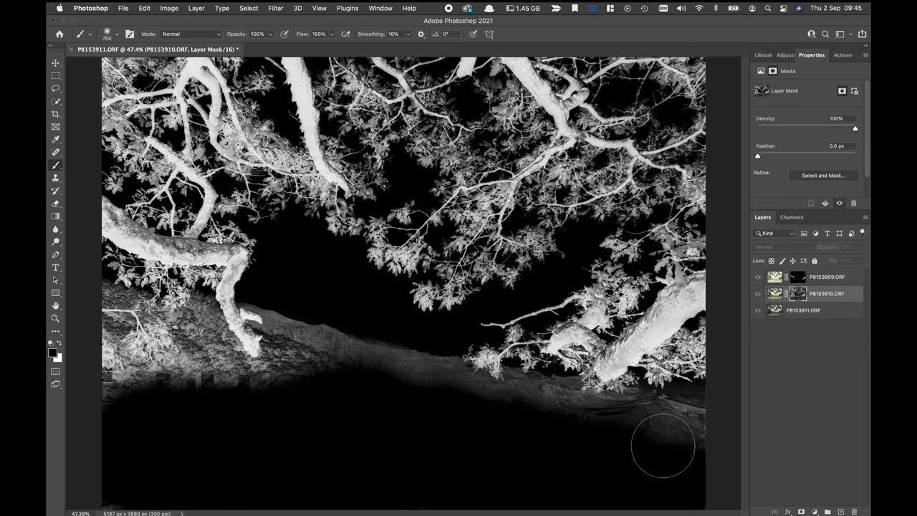